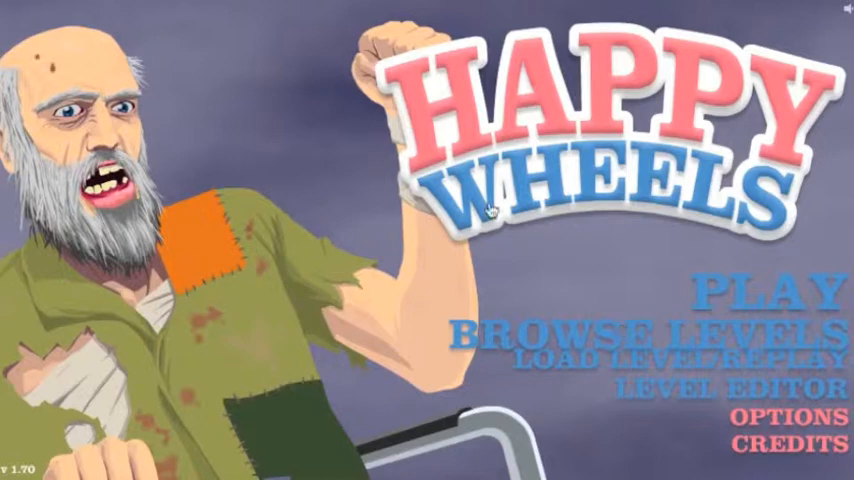
Open the User Submitted Levels browser from the main menu
{"action": "left_click", "coordinate": [650, 328]}
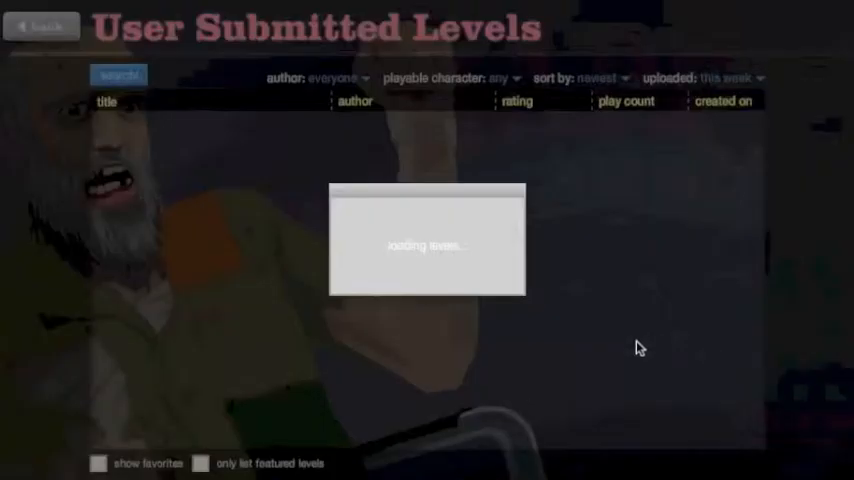
{"action": "mouse_move", "coordinate": [568, 220]}
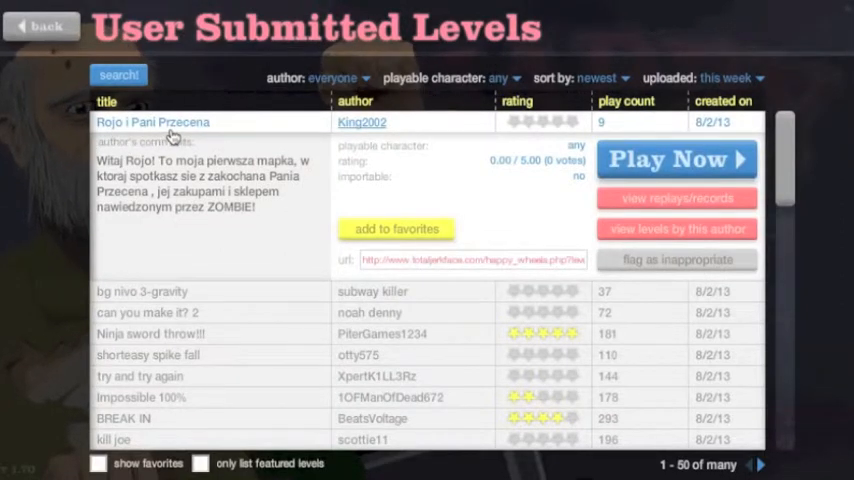
{"action": "mouse_move", "coordinate": [212, 136]}
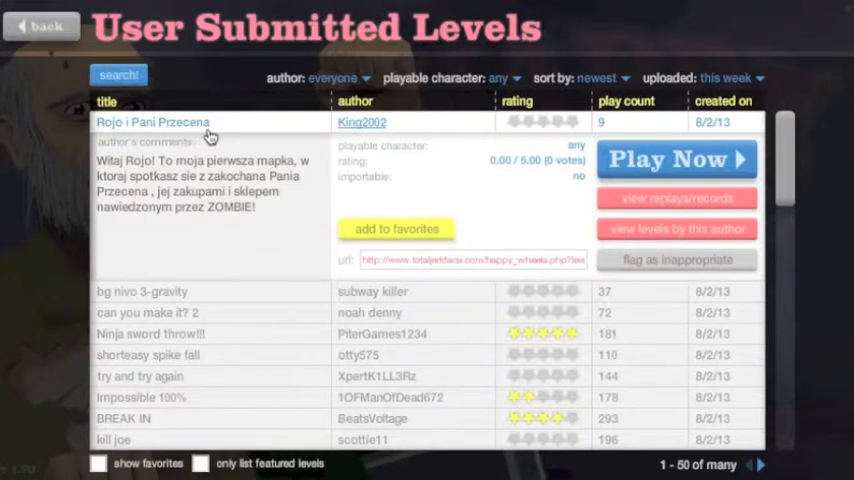
{"action": "mouse_move", "coordinate": [184, 190]}
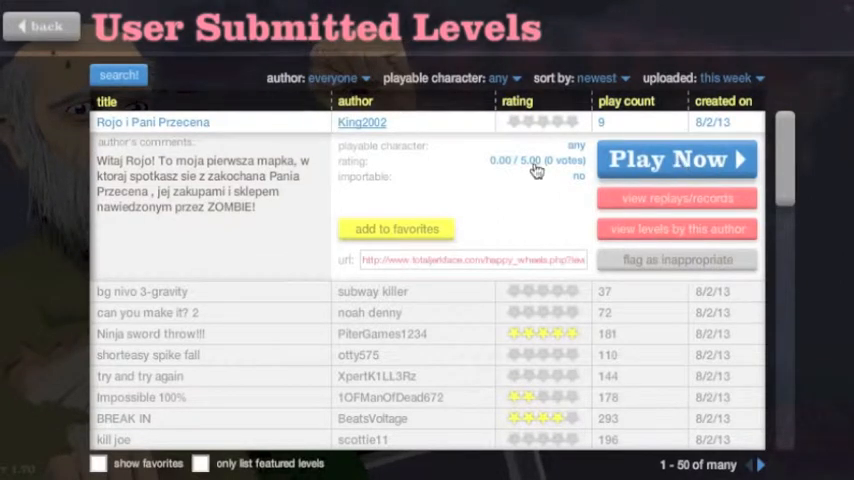
Play Rojo i Pani Przecena, then go to the character selection screen
{"action": "left_click", "coordinate": [676, 160]}
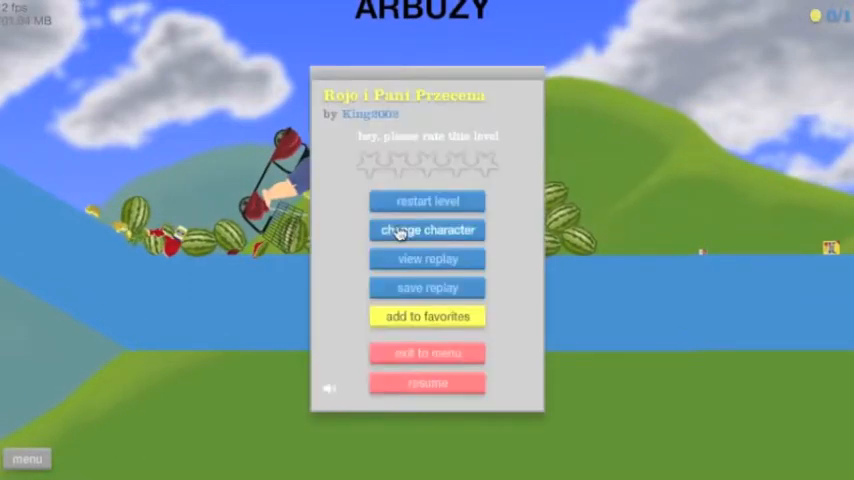
{"action": "left_click", "coordinate": [428, 228]}
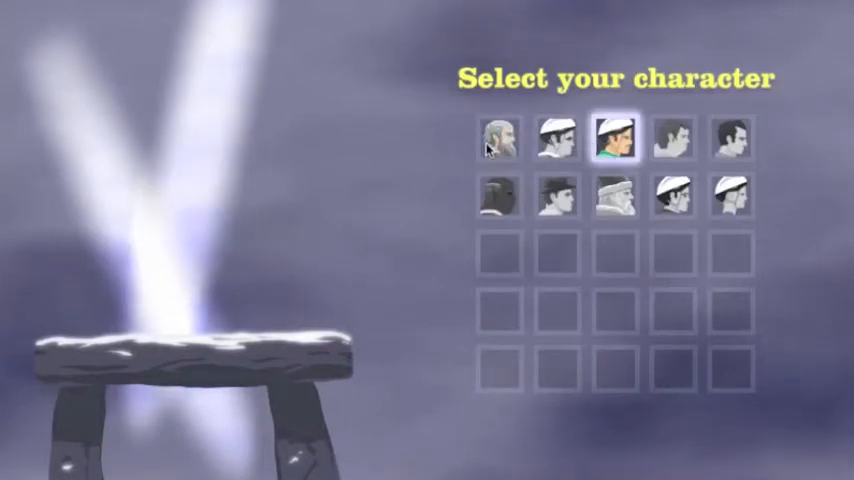
Pick a character and play Rojo i Pani Przecena through to the finish flag
{"action": "left_click", "coordinate": [612, 138]}
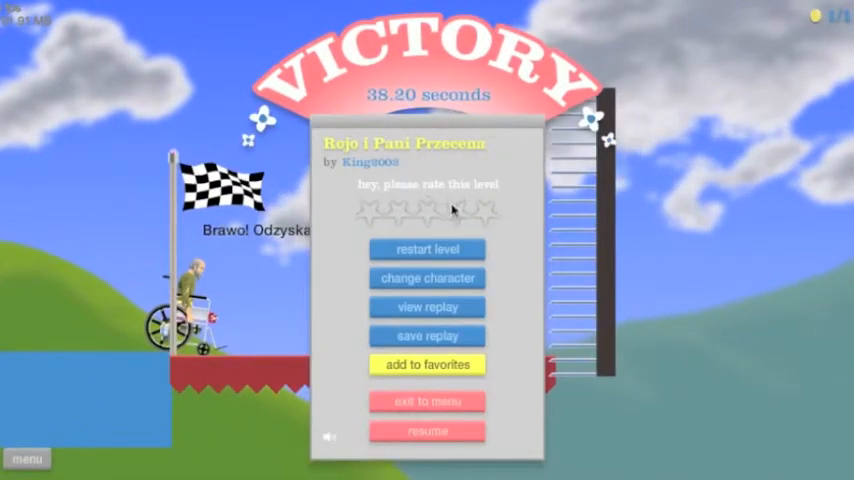
Rate the finished level three stars, return to the list and start can you make it? 2
{"action": "left_click", "coordinate": [428, 210]}
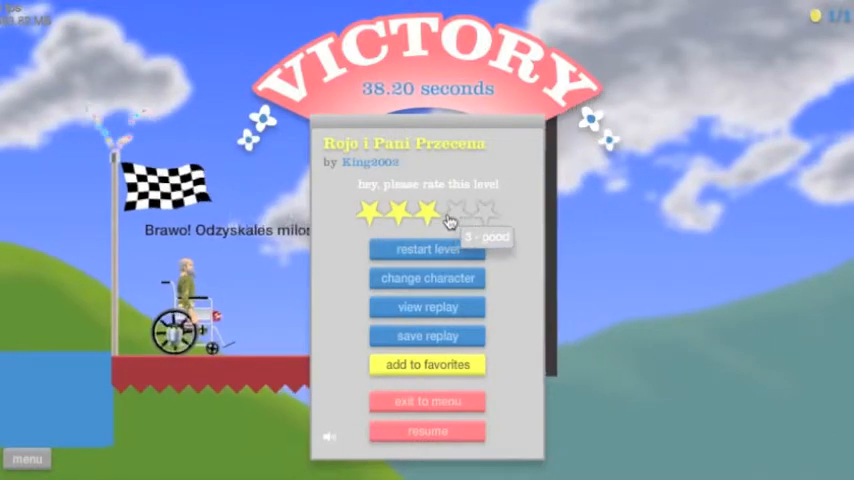
{"action": "left_click", "coordinate": [470, 210]}
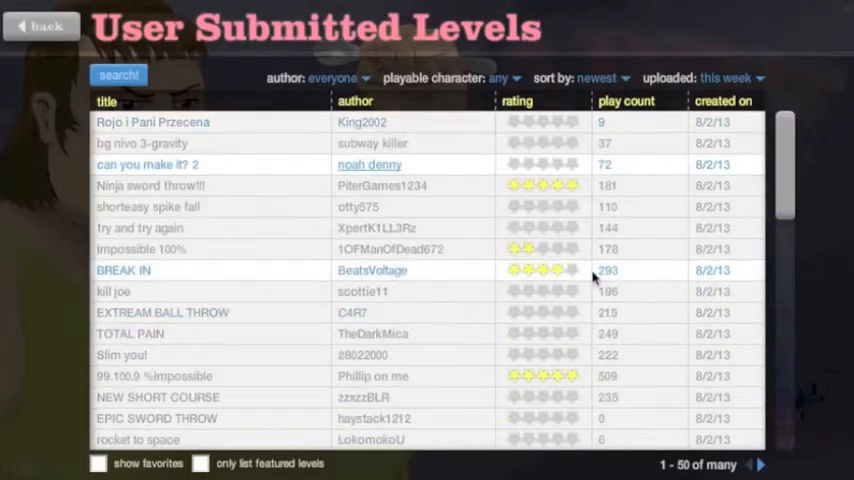
{"action": "left_click", "coordinate": [148, 164]}
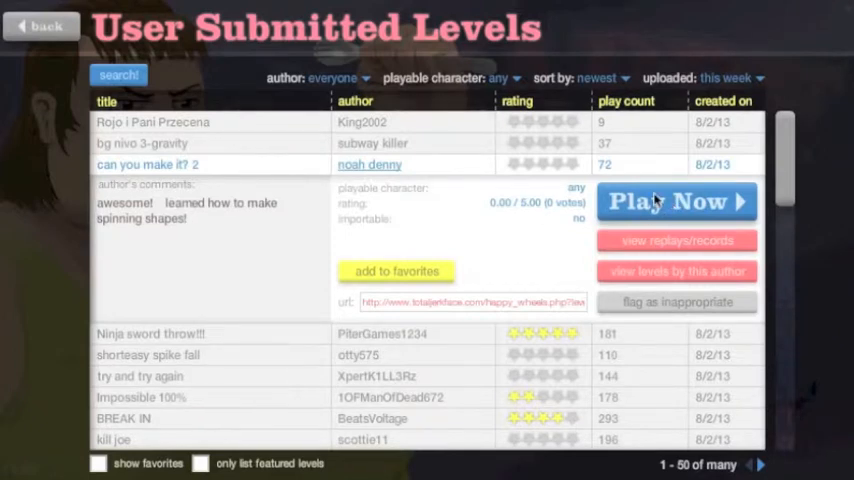
{"action": "left_click", "coordinate": [676, 200]}
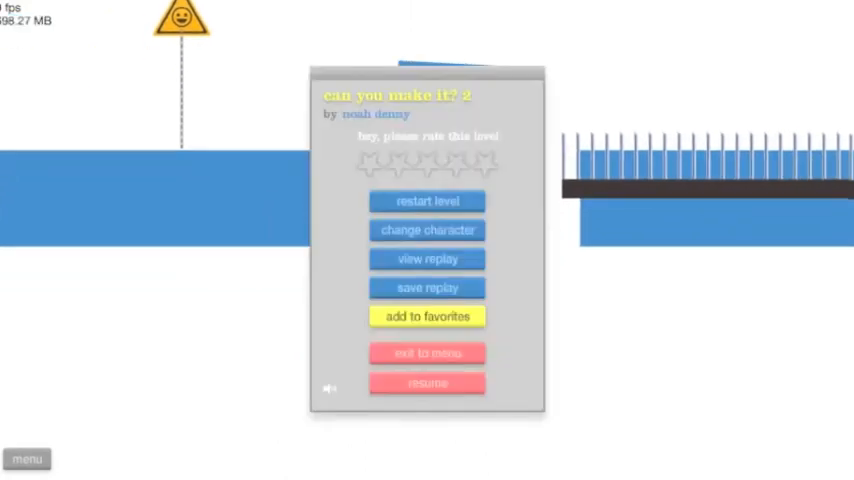
Choose the last portrait in the second row and play can you make it? 2 to victory
{"action": "left_click", "coordinate": [428, 230]}
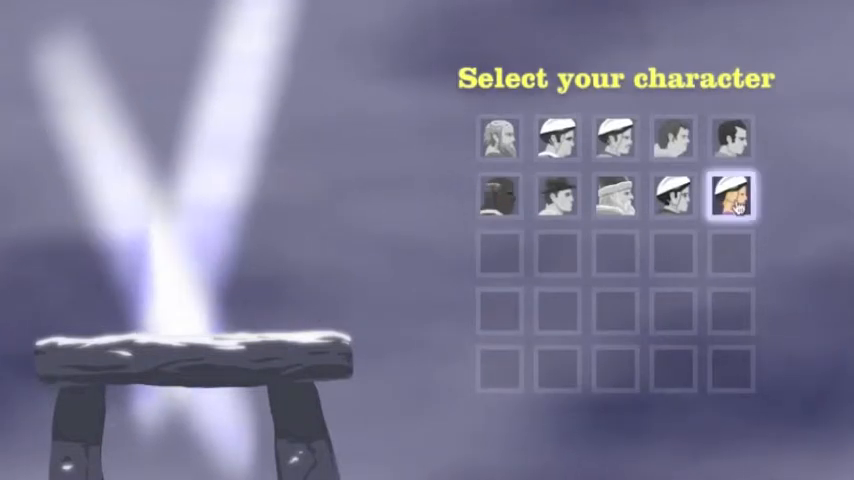
{"action": "left_click", "coordinate": [732, 196]}
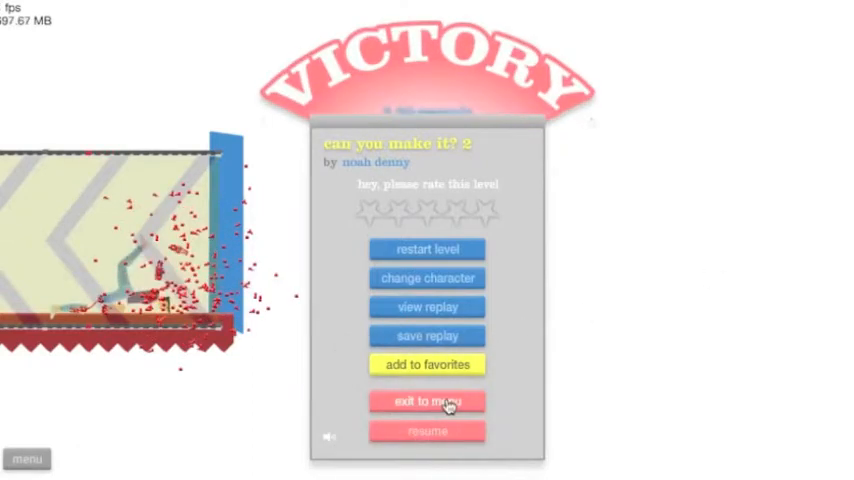
Return to the level list, try BREAK IN, then quit back to the newer level list
{"action": "left_click", "coordinate": [428, 400]}
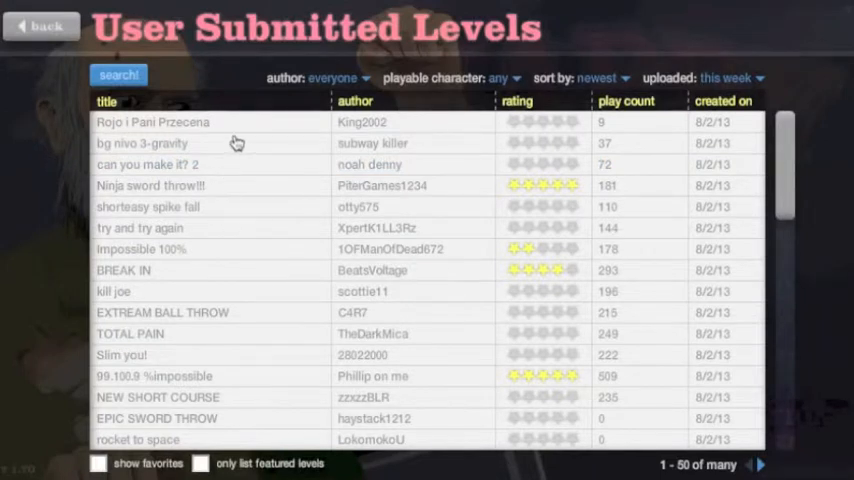
{"action": "mouse_move", "coordinate": [252, 306]}
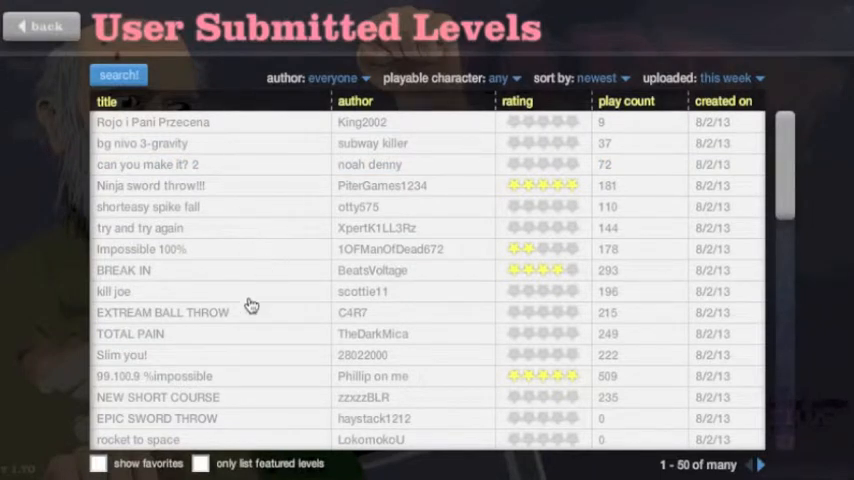
{"action": "mouse_move", "coordinate": [240, 288]}
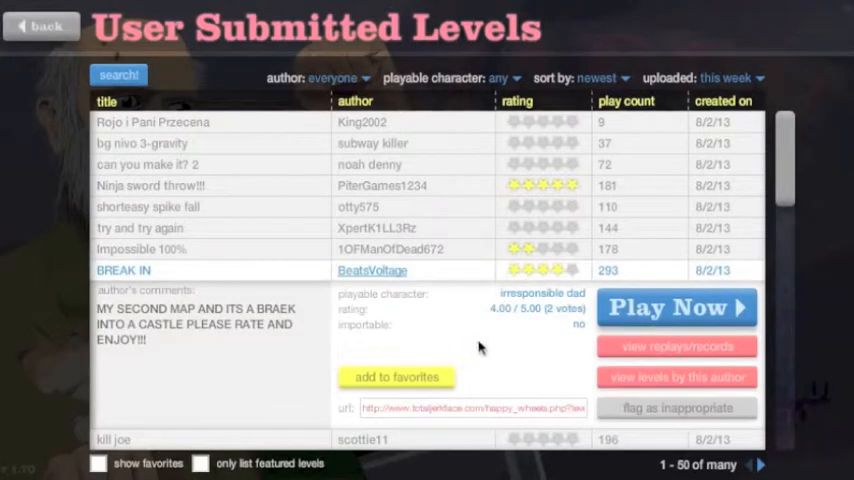
{"action": "left_click", "coordinate": [676, 308]}
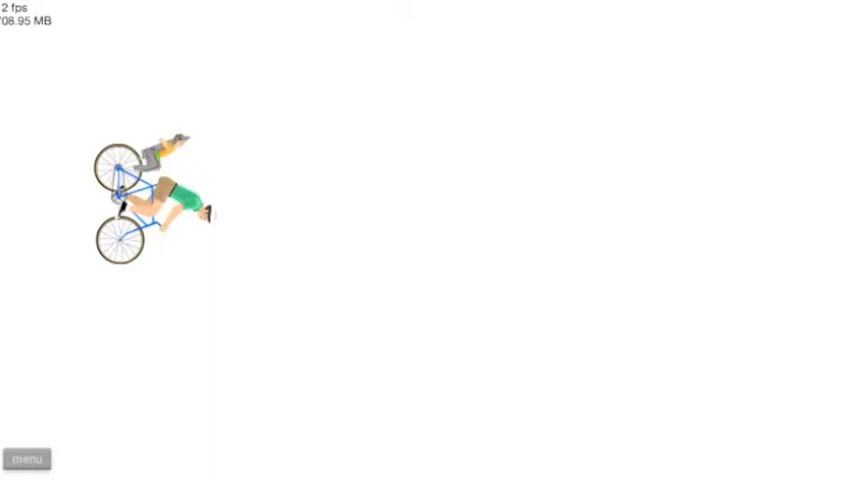
{"action": "left_click", "coordinate": [28, 458]}
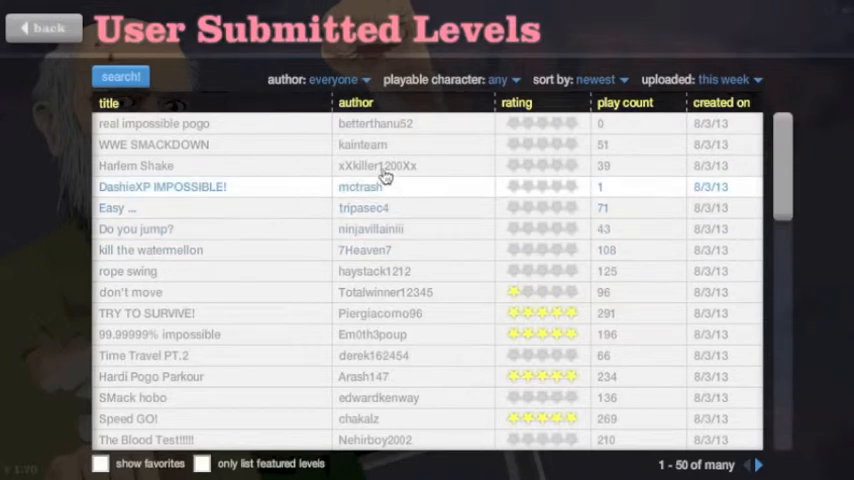
{"action": "mouse_move", "coordinate": [470, 126]}
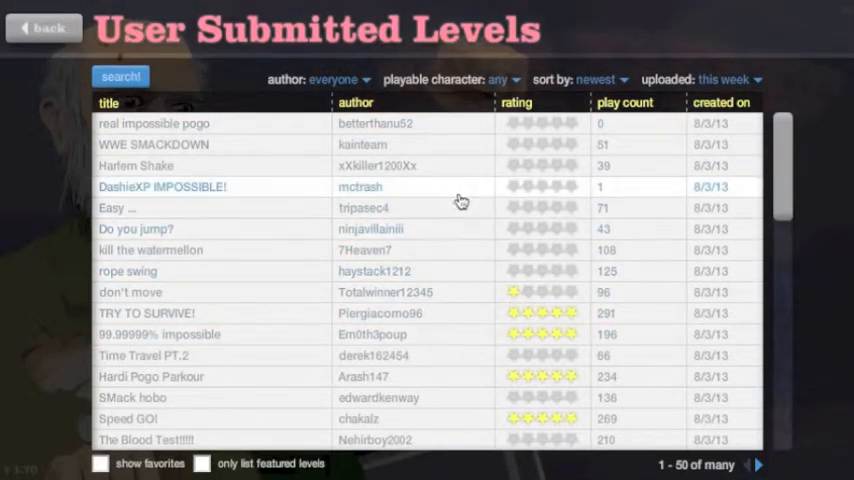
{"action": "mouse_move", "coordinate": [284, 368]}
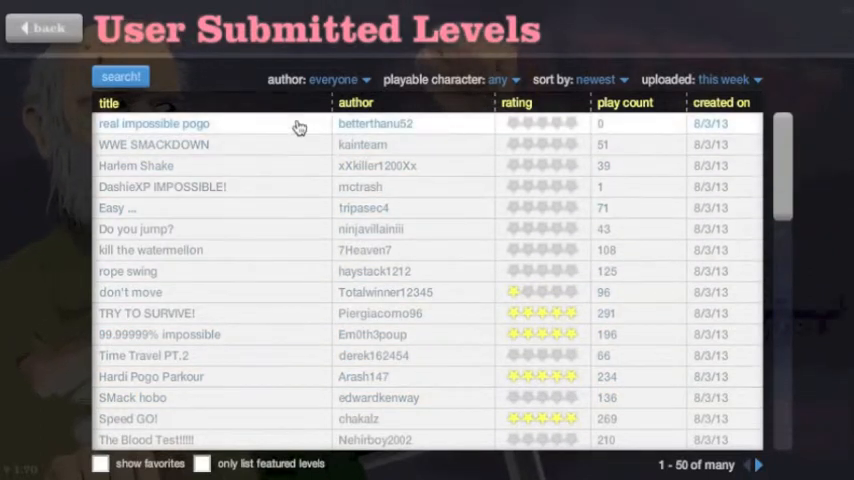
Expand the real impossible pogo entry by betterthanu52 to show its details
{"action": "left_click", "coordinate": [154, 122]}
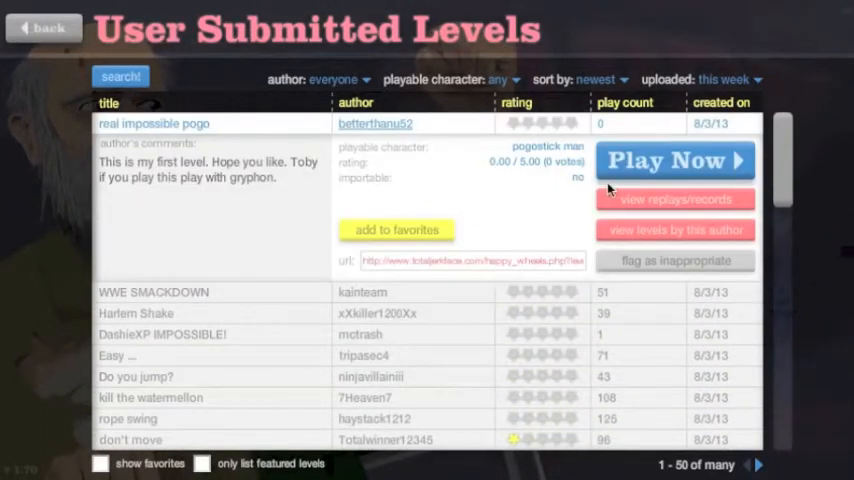
Play real impossible pogo, pausing and resuming several times
{"action": "left_click", "coordinate": [676, 160]}
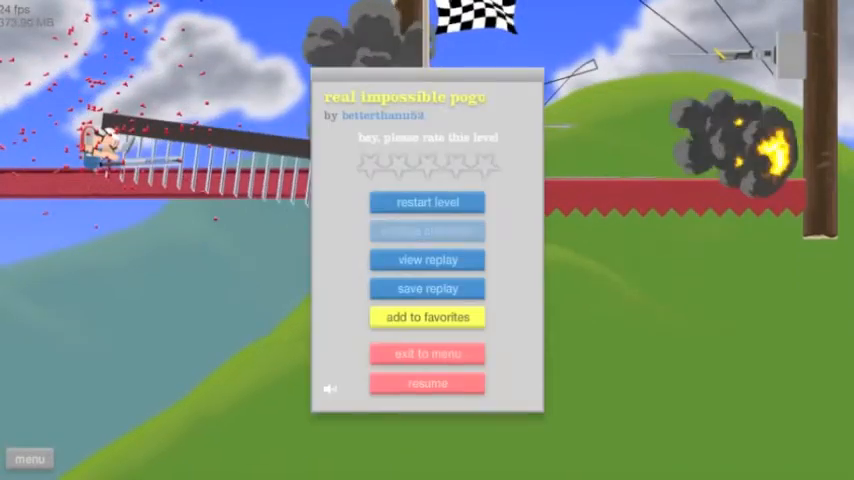
{"action": "left_click", "coordinate": [428, 384]}
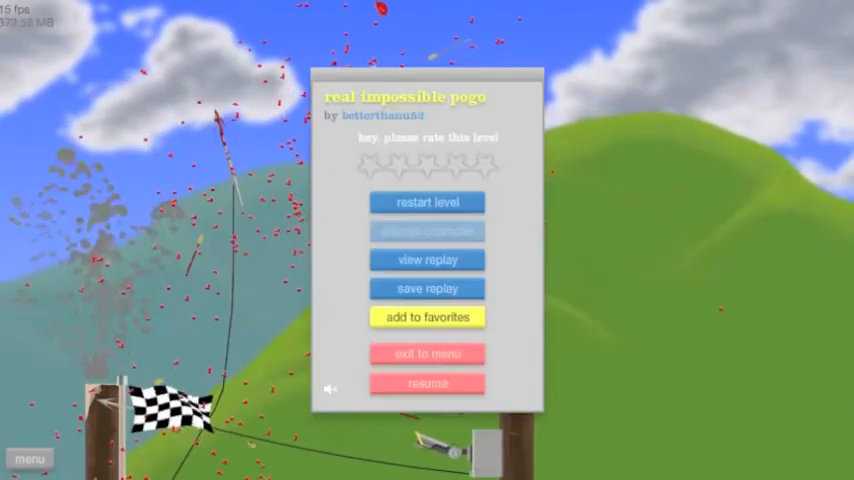
{"action": "left_click", "coordinate": [428, 384]}
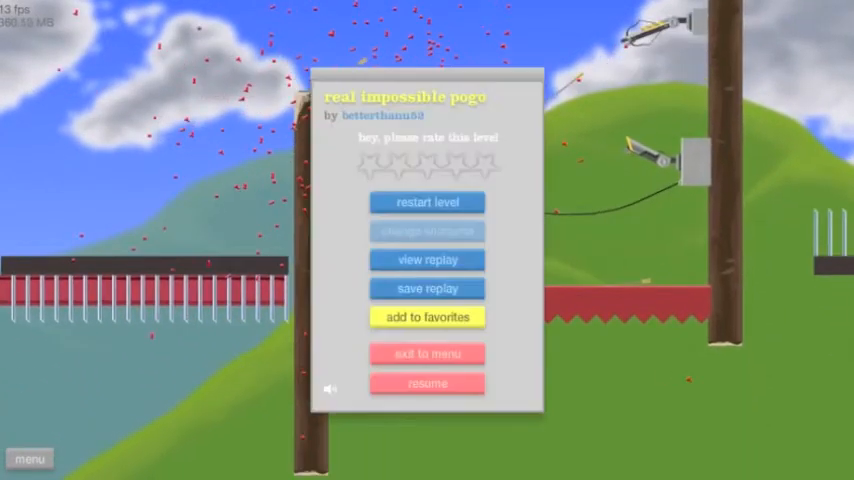
{"action": "left_click", "coordinate": [428, 384]}
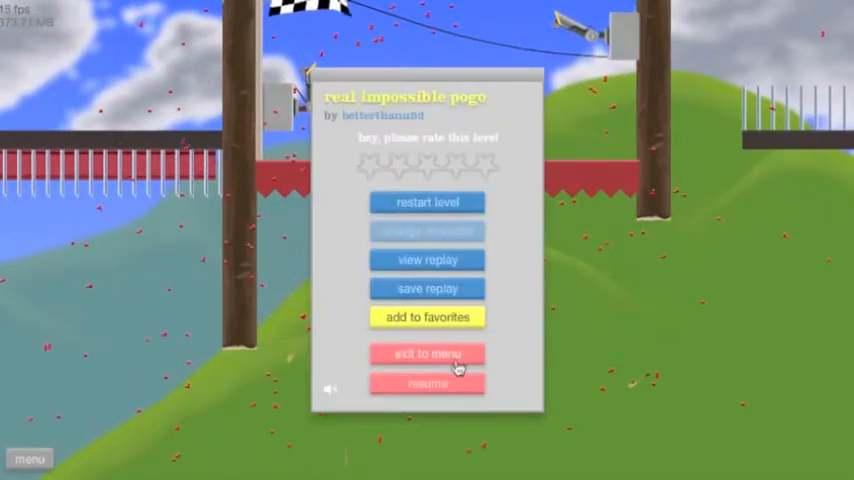
Return to the list, play Harlem Shake with a chosen character, then quit back to the list
{"action": "left_click", "coordinate": [428, 352]}
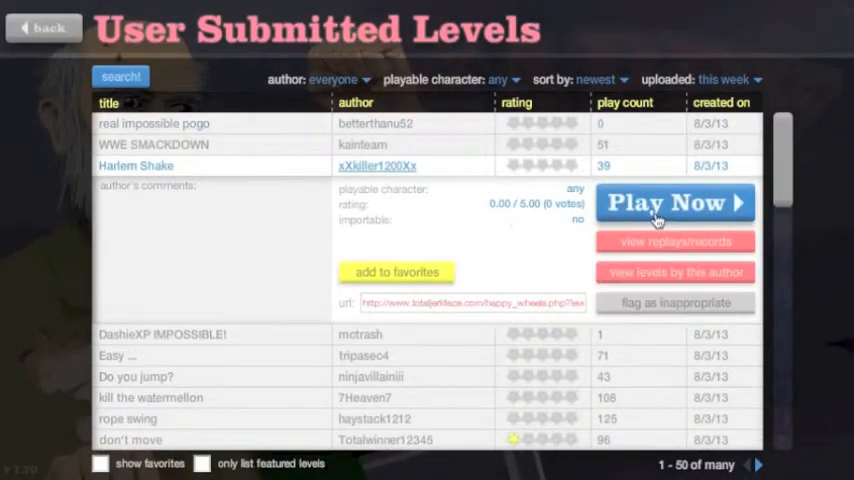
{"action": "left_click", "coordinate": [674, 202]}
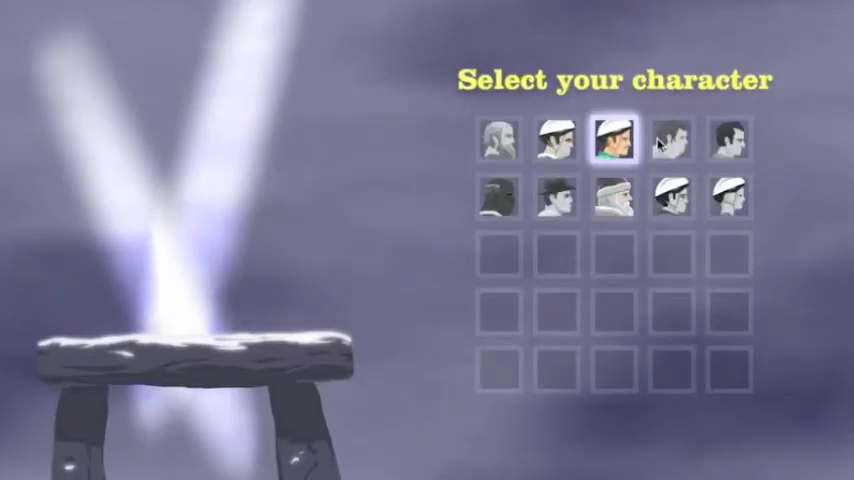
{"action": "left_click", "coordinate": [616, 140]}
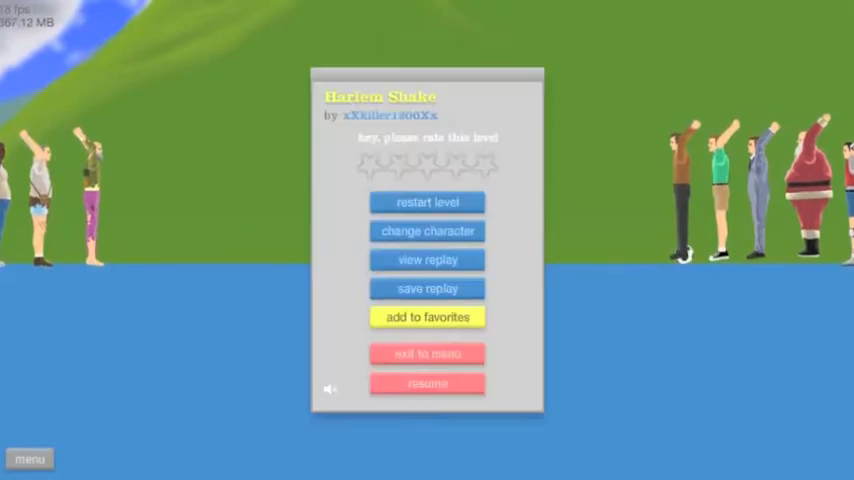
{"action": "left_click", "coordinate": [428, 352]}
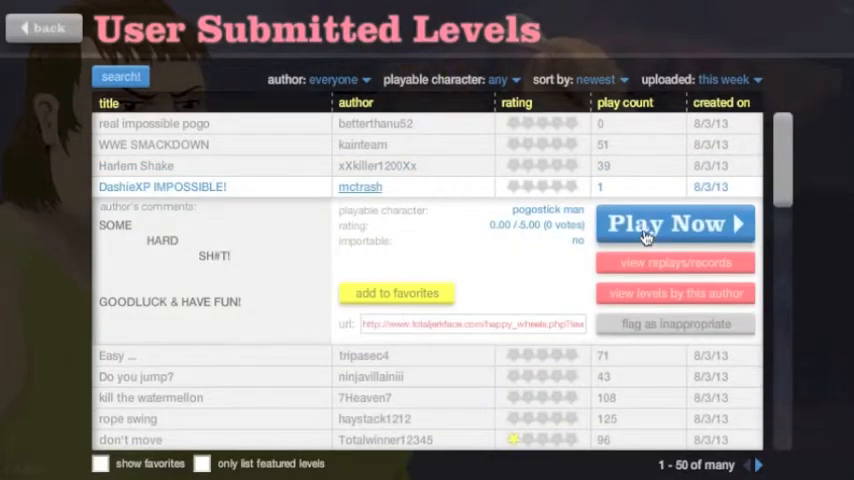
Play DashieXP IMPOSSIBLE!, pausing and resuming several times
{"action": "left_click", "coordinate": [676, 224]}
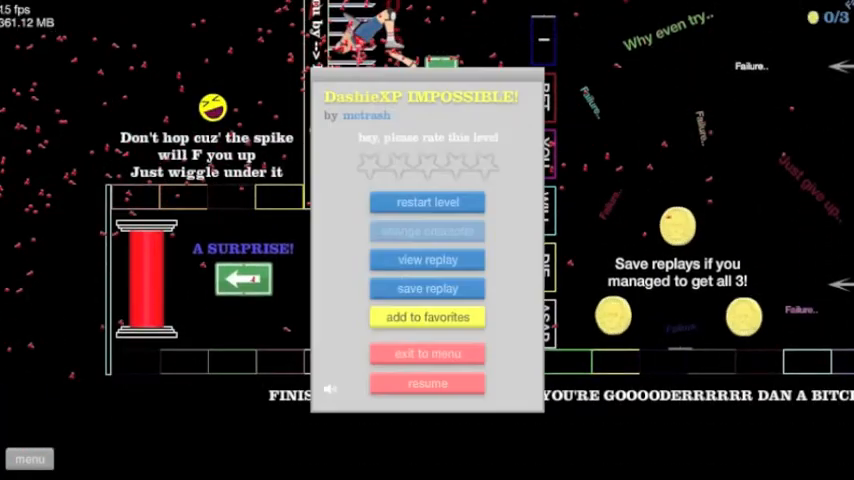
{"action": "left_click", "coordinate": [428, 384]}
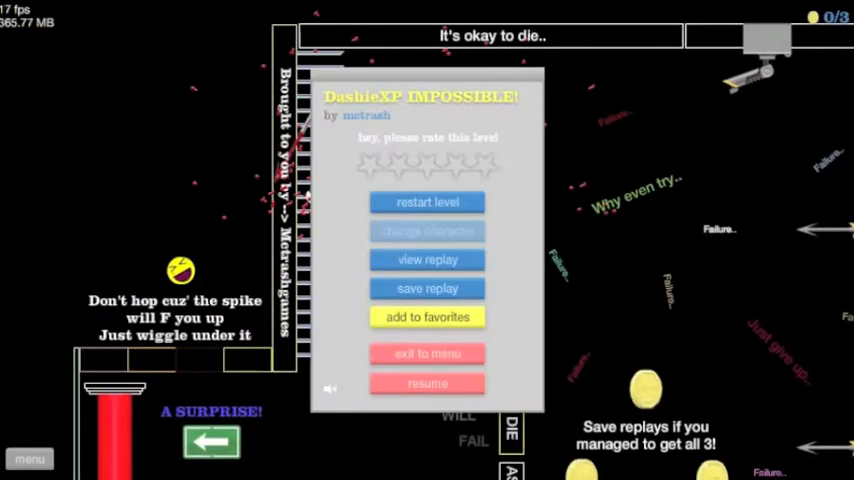
{"action": "left_click", "coordinate": [428, 384]}
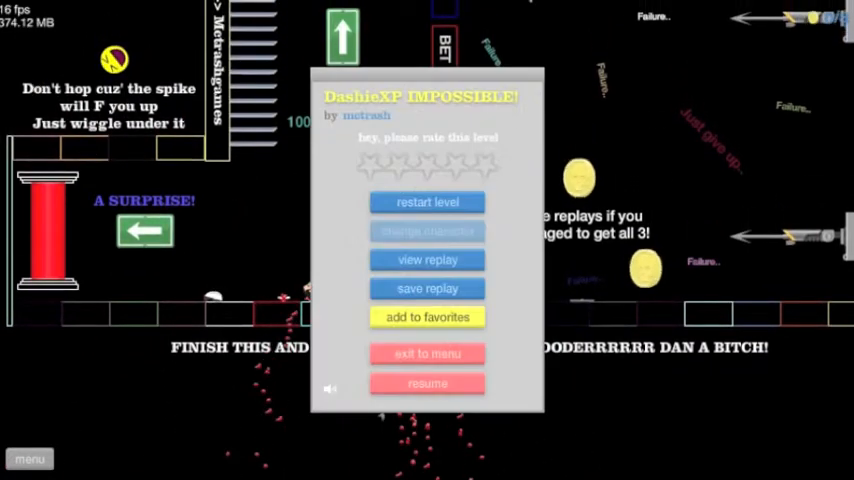
{"action": "left_click", "coordinate": [428, 384]}
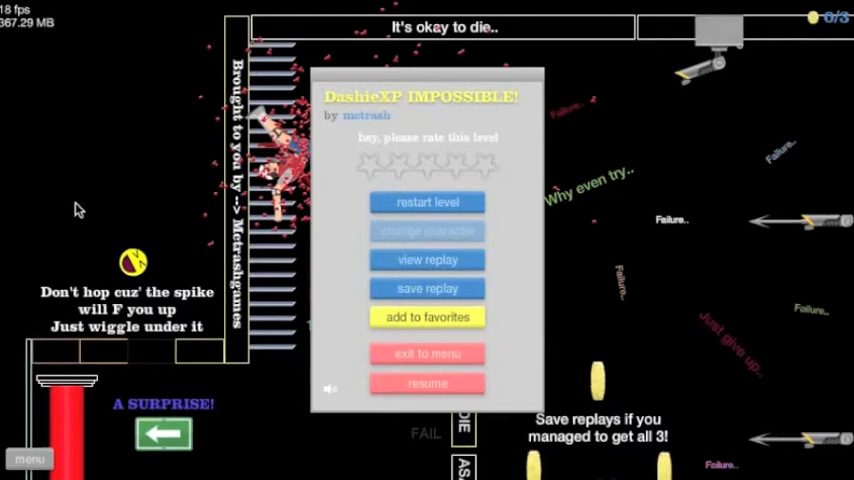
Exit to the levels list, launch the 'Easy ...' level via Play Now and choose a character
{"action": "left_click", "coordinate": [428, 352]}
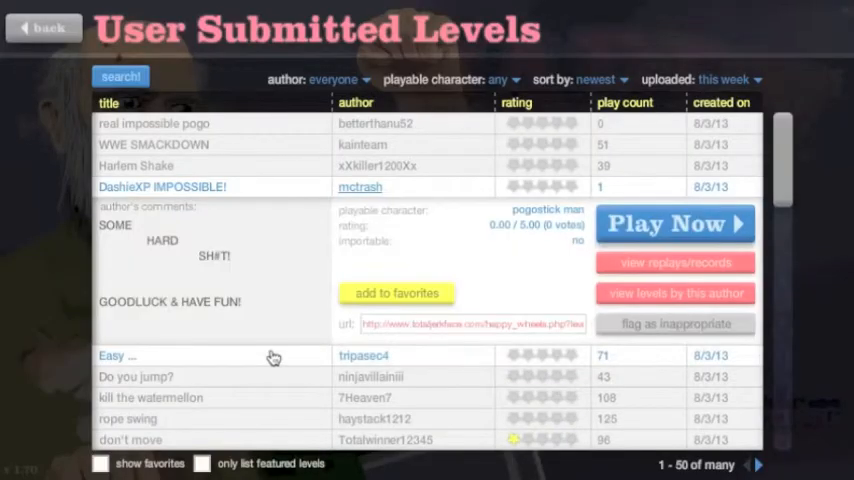
{"action": "left_click", "coordinate": [116, 356]}
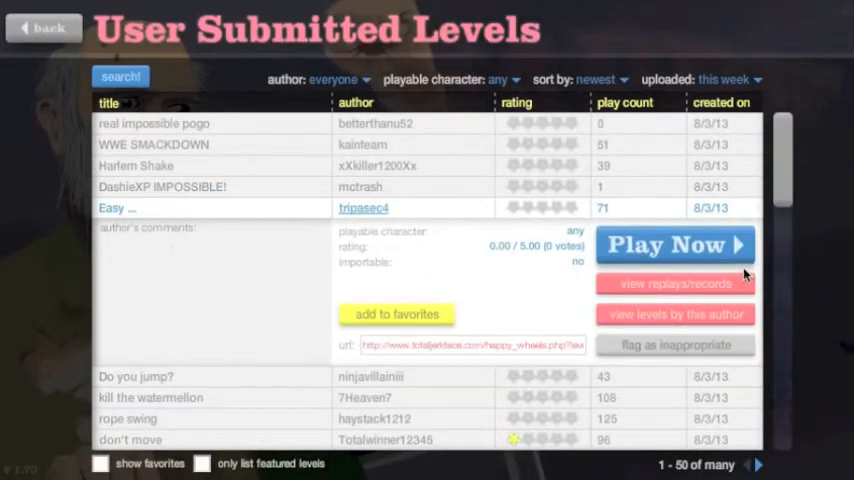
{"action": "left_click", "coordinate": [674, 244]}
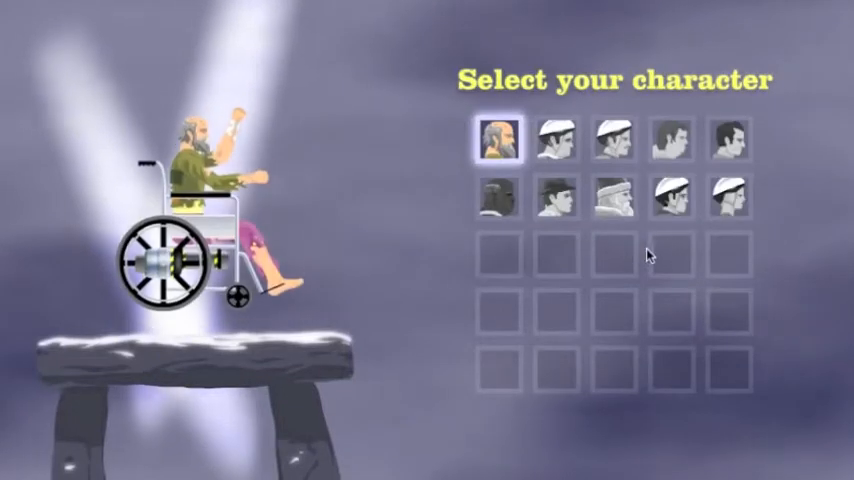
{"action": "left_click", "coordinate": [556, 196]}
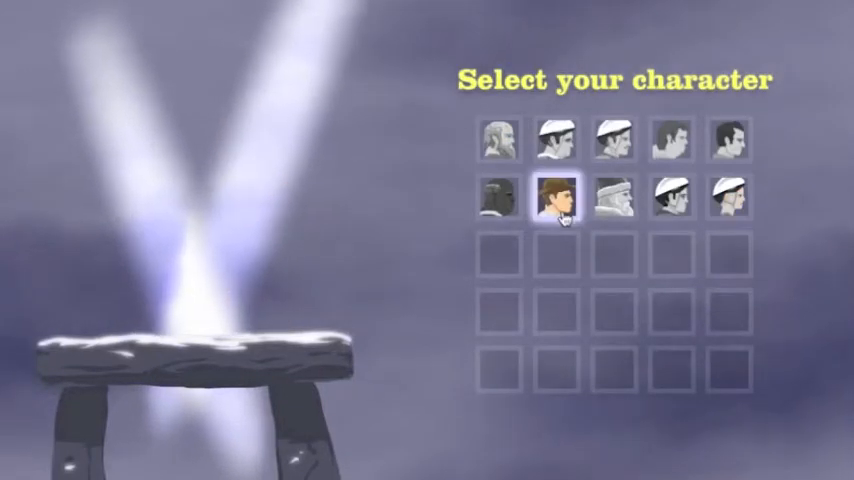
{"action": "left_click", "coordinate": [552, 196]}
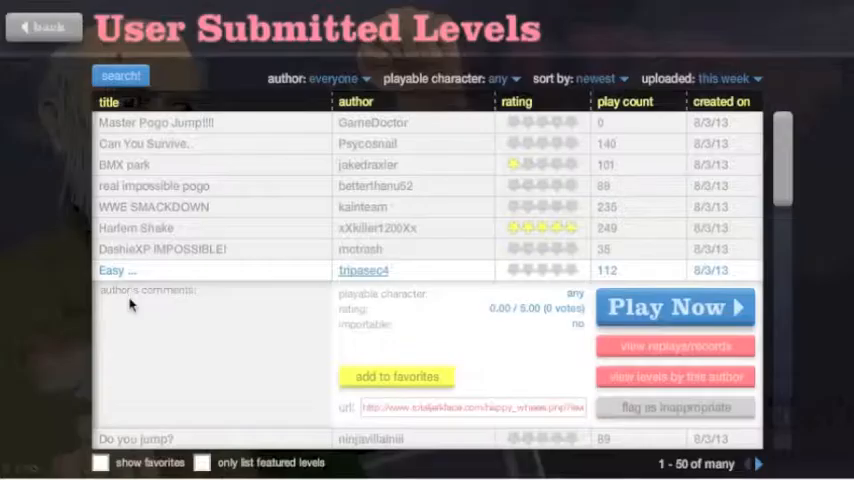
Start 'Do you jump?' by ninjavillainiii from the newest levels list with Play Now
{"action": "scroll", "scroll_direction": "down", "scroll_amount": 3}
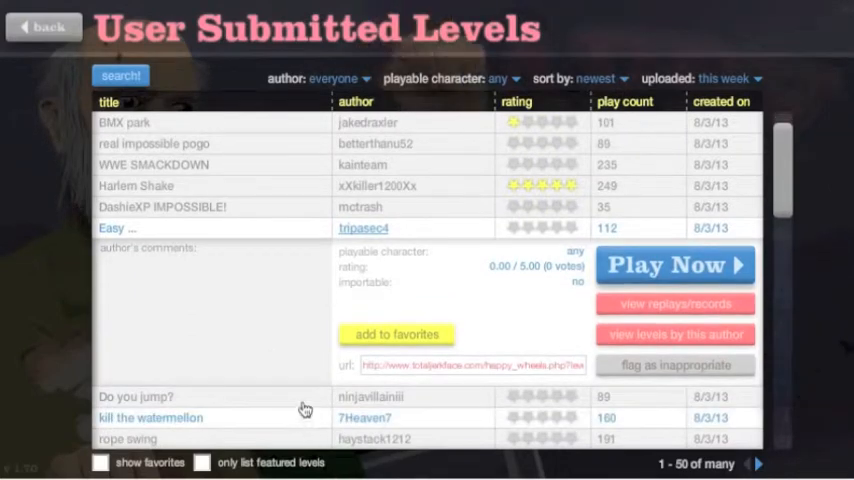
{"action": "scroll", "scroll_direction": "up", "scroll_amount": 3}
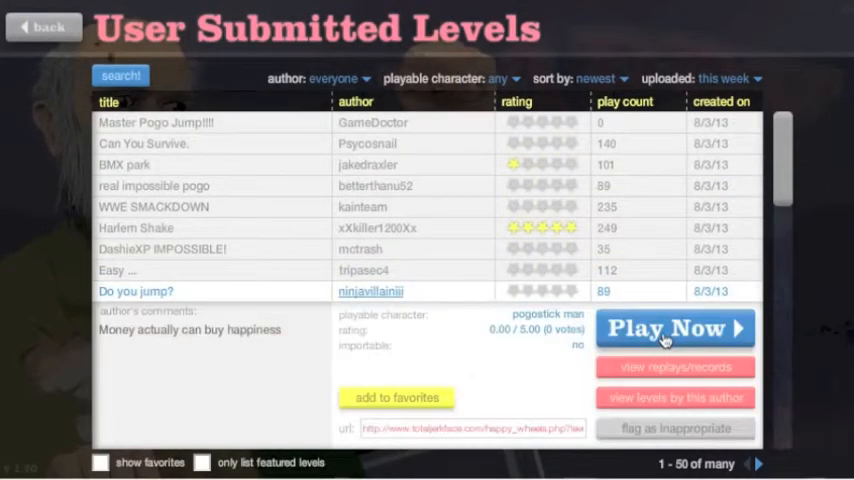
{"action": "left_click", "coordinate": [674, 328]}
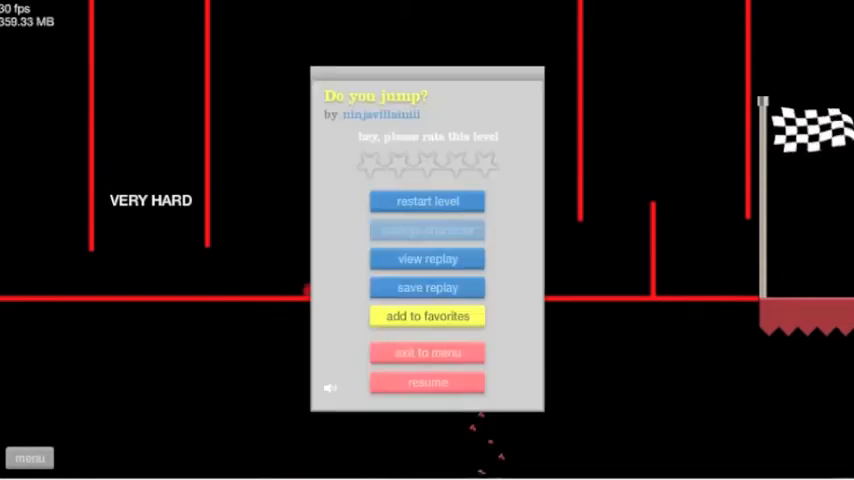
Resume from the pause menu and finish 'Do you jump?' with a 48.36-second victory
{"action": "left_click", "coordinate": [428, 382]}
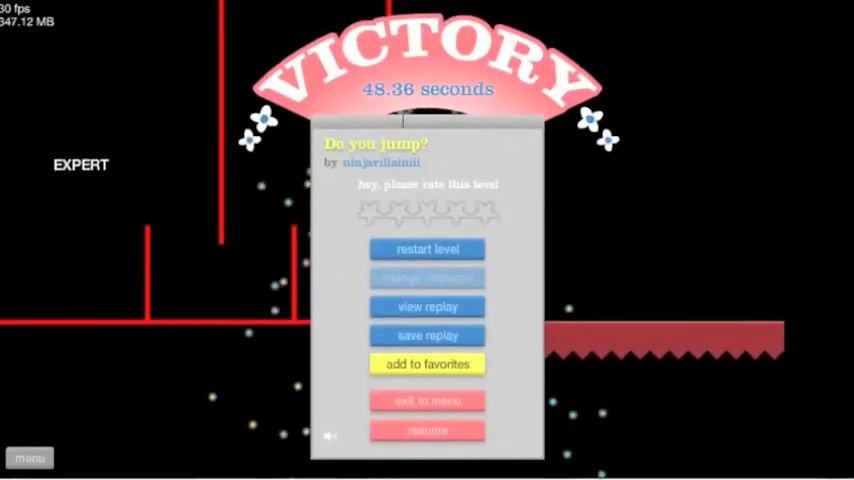
Exit to the levels list and expand the details of 'kill the watermelon' by 7Heaven7
{"action": "left_click", "coordinate": [428, 400]}
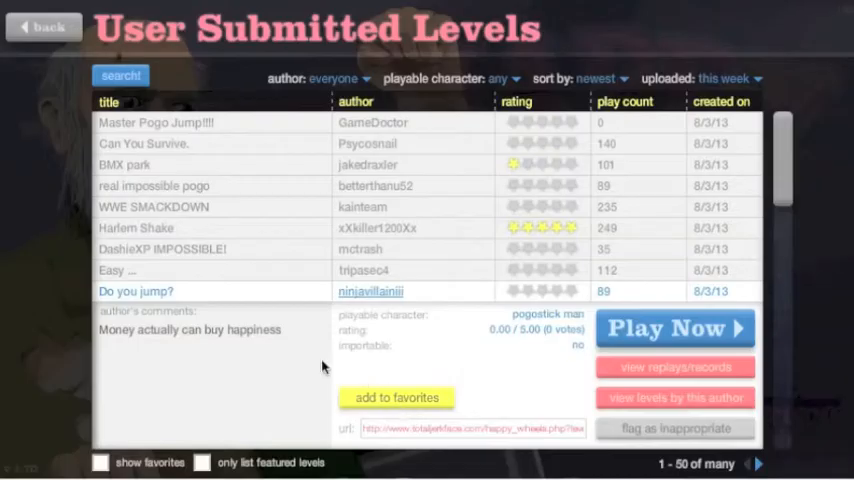
{"action": "scroll", "scroll_direction": "down", "scroll_amount": 3}
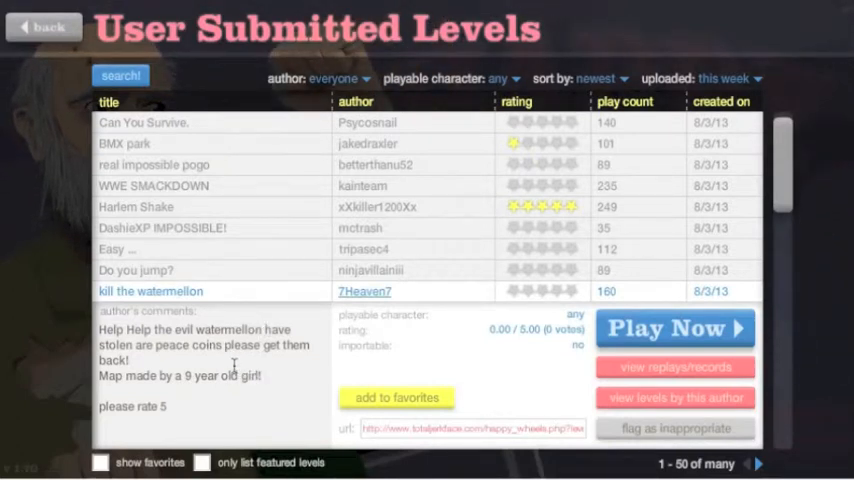
{"action": "mouse_move", "coordinate": [324, 392]}
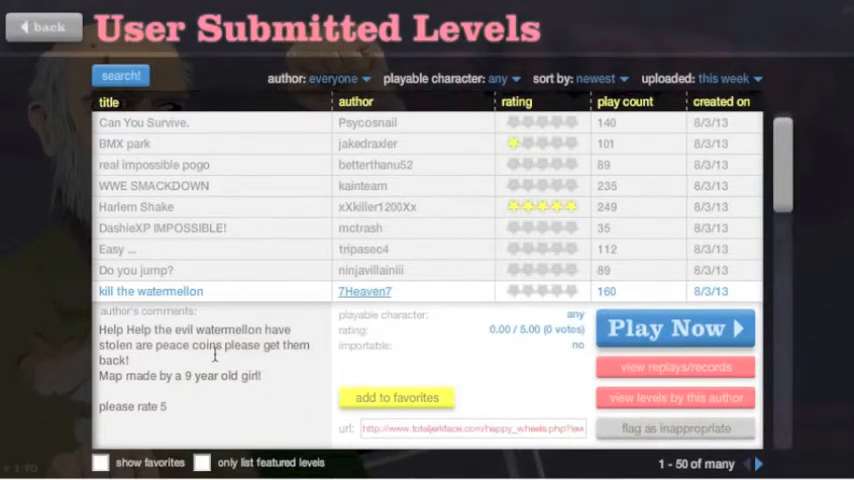
{"action": "scroll", "scroll_direction": "down", "scroll_amount": 3}
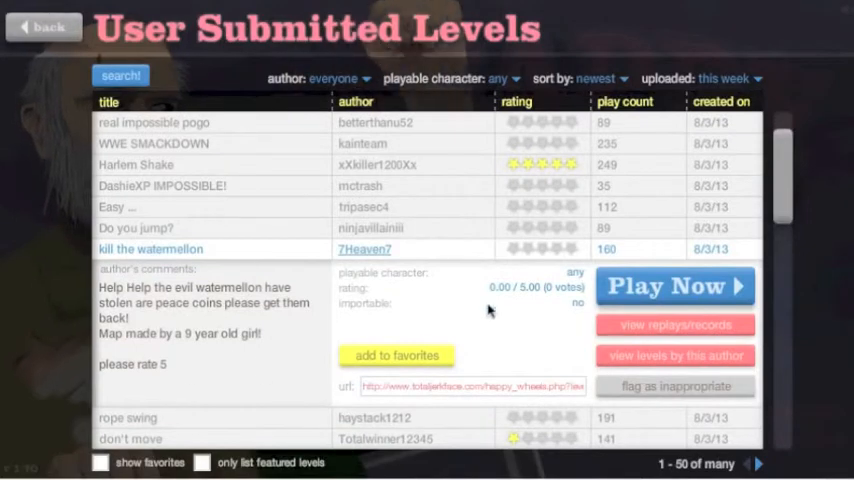
{"action": "left_click", "coordinate": [674, 286]}
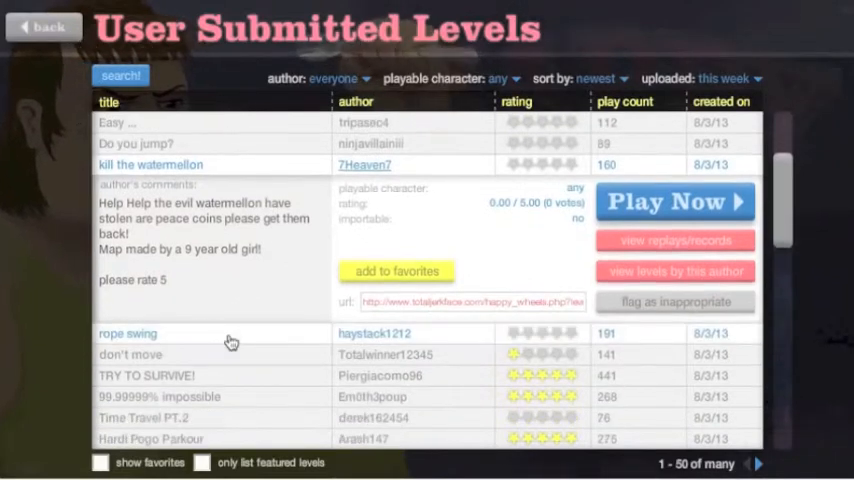
Select 'rope swing' by haystack1212, start it with Play Now and resume playing
{"action": "left_click", "coordinate": [128, 332]}
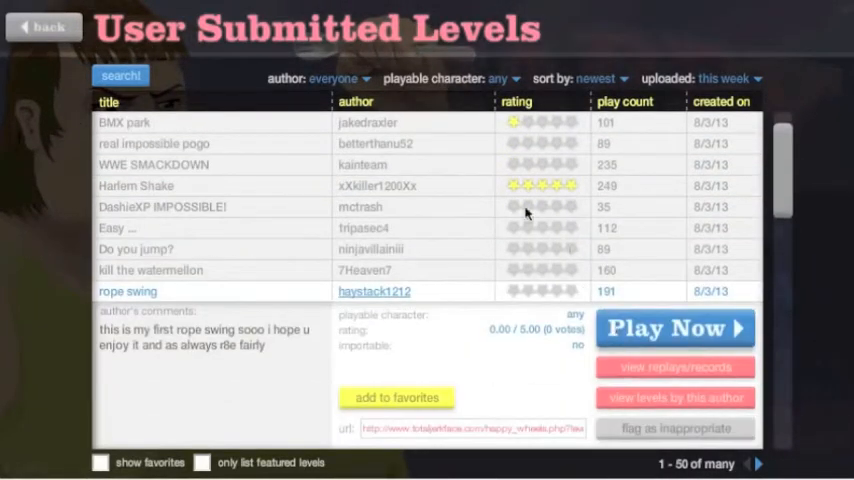
{"action": "left_click", "coordinate": [674, 328]}
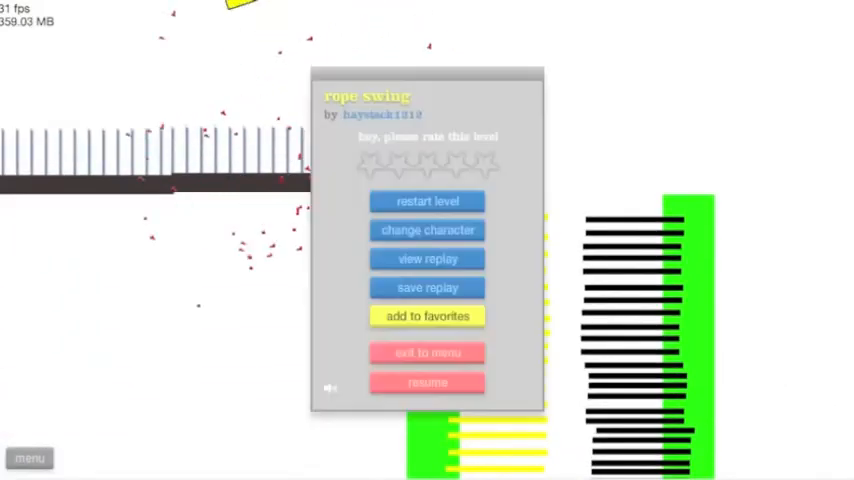
{"action": "left_click", "coordinate": [428, 382]}
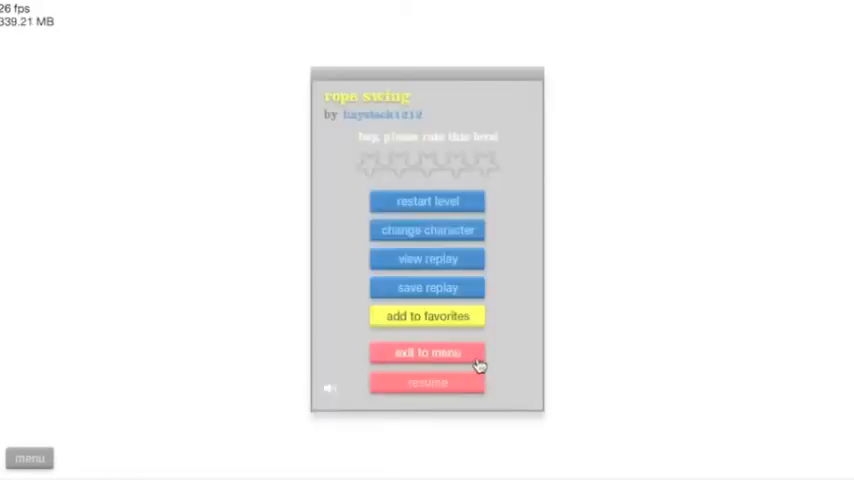
Leave rope swing, find 'Speed GO!' by chakalz in the list and start it with Play Now
{"action": "left_click", "coordinate": [428, 352]}
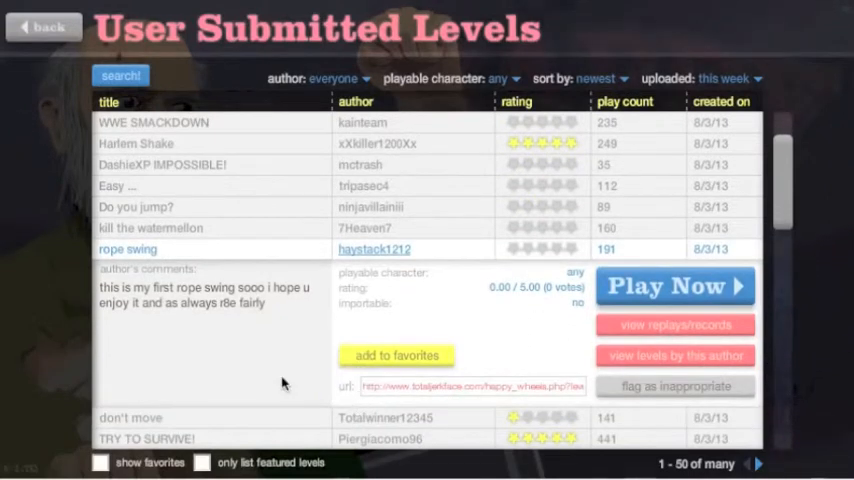
{"action": "scroll", "scroll_direction": "down", "scroll_amount": 3}
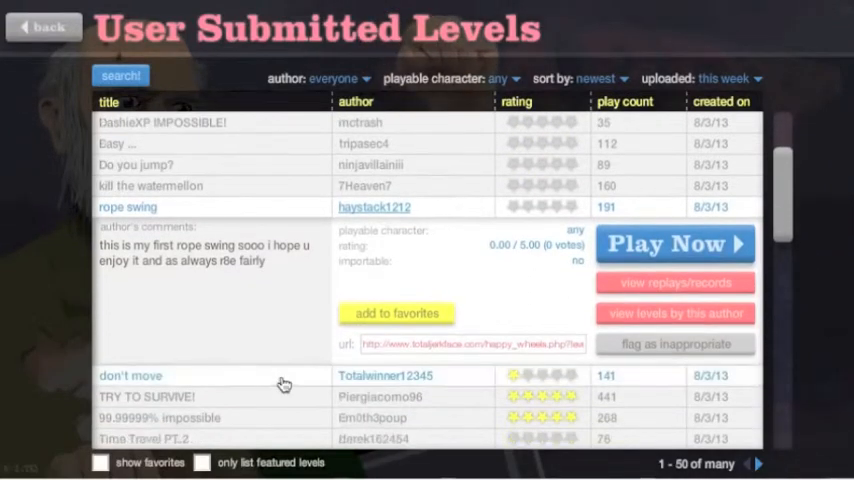
{"action": "scroll", "scroll_direction": "down", "scroll_amount": 3}
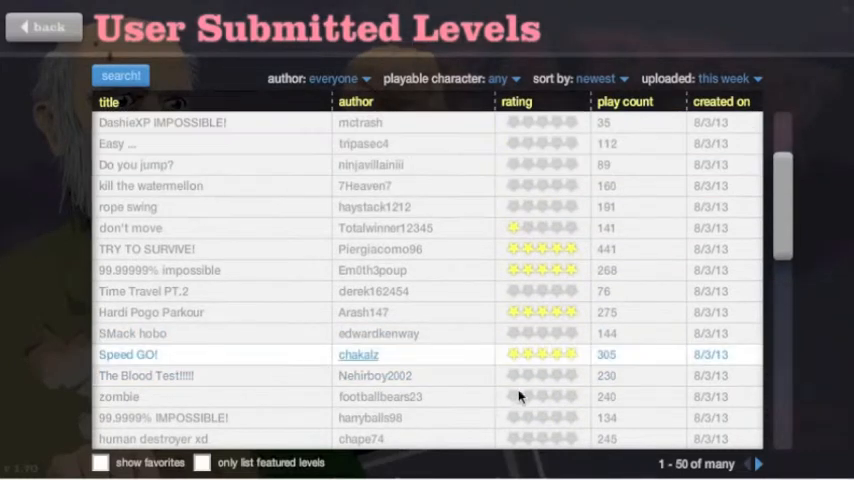
{"action": "left_click", "coordinate": [128, 354]}
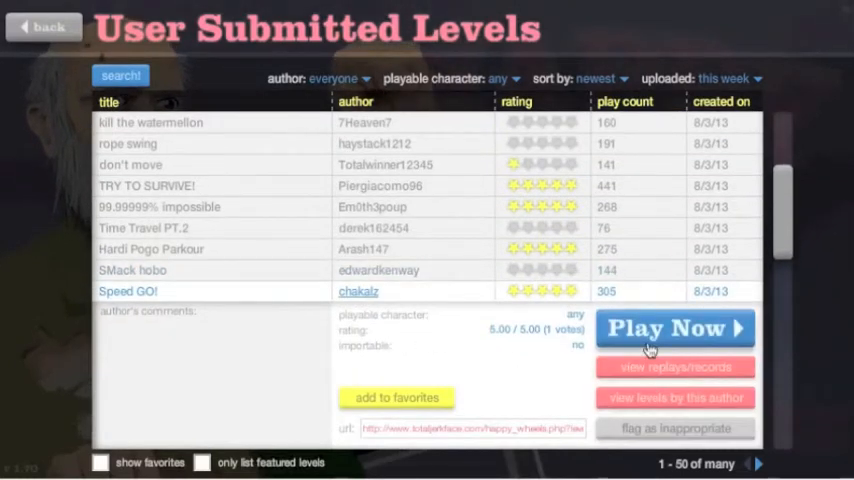
{"action": "left_click", "coordinate": [674, 328]}
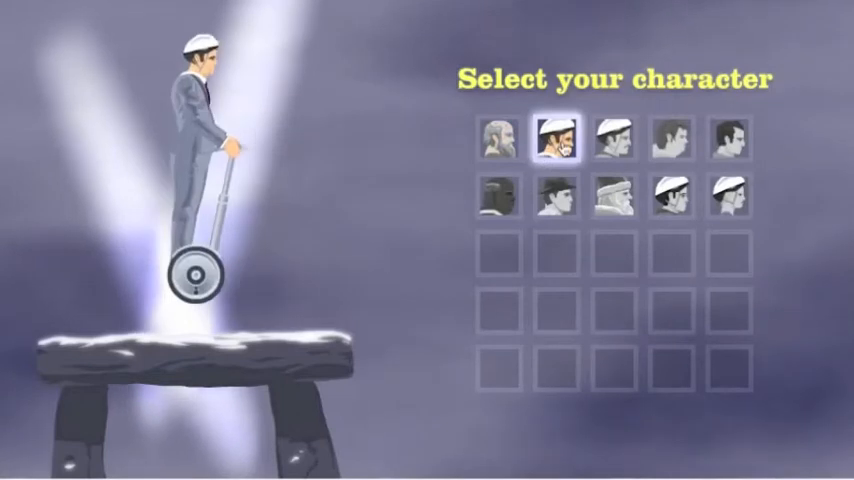
Pick the Santa Claus character and ride 'Speed GO!' to a 13.13-second victory
{"action": "left_click", "coordinate": [672, 196]}
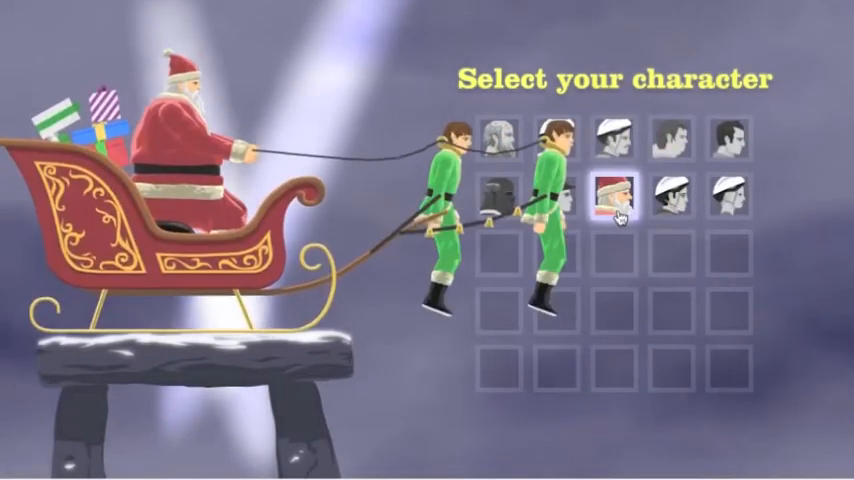
{"action": "left_click", "coordinate": [606, 196]}
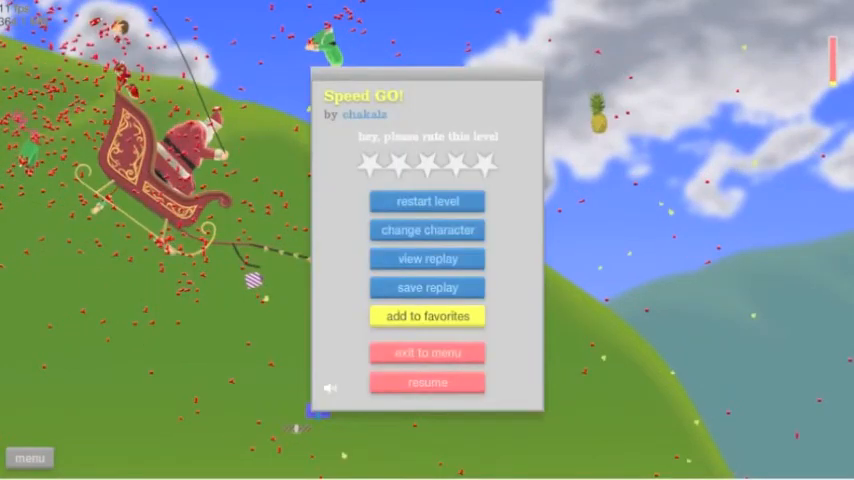
{"action": "left_click", "coordinate": [428, 382]}
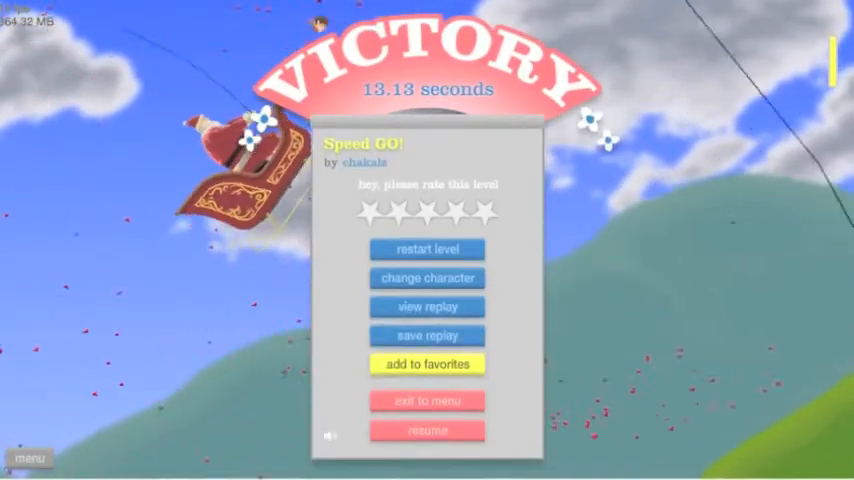
Leave the finished level, return to the title screen and enter the Level Editor
{"action": "left_click", "coordinate": [428, 400]}
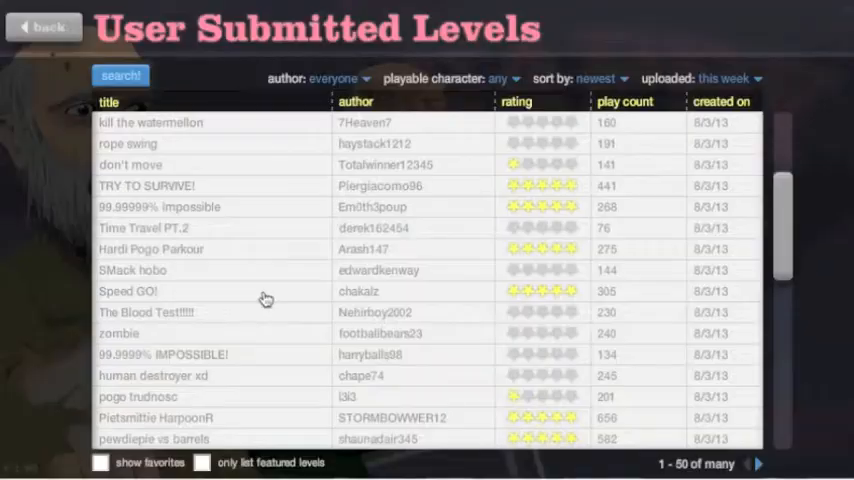
{"action": "left_click", "coordinate": [42, 28]}
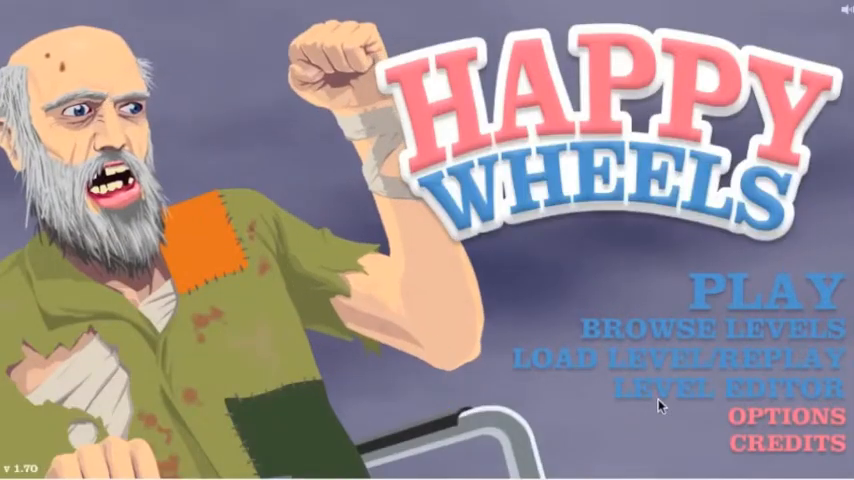
{"action": "left_click", "coordinate": [688, 388]}
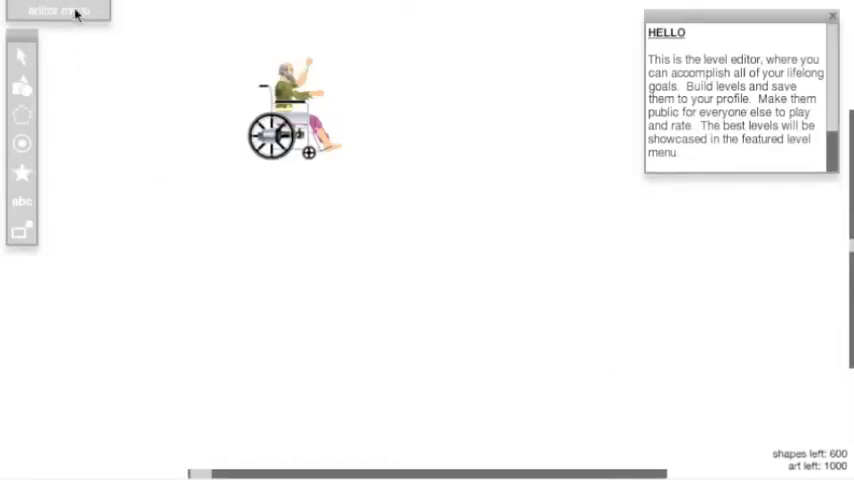
Load the saved level 'Train to Paradise' into the editor from the load dialog
{"action": "left_click", "coordinate": [58, 8]}
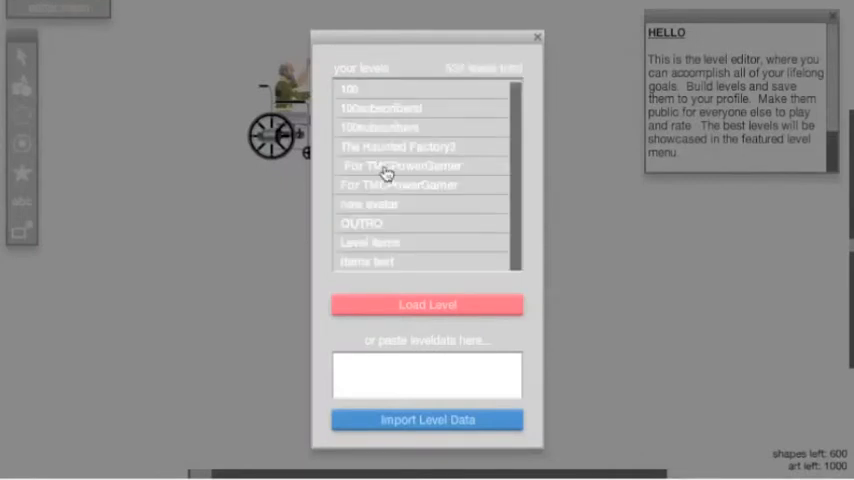
{"action": "scroll", "scroll_direction": "down", "scroll_amount": 3}
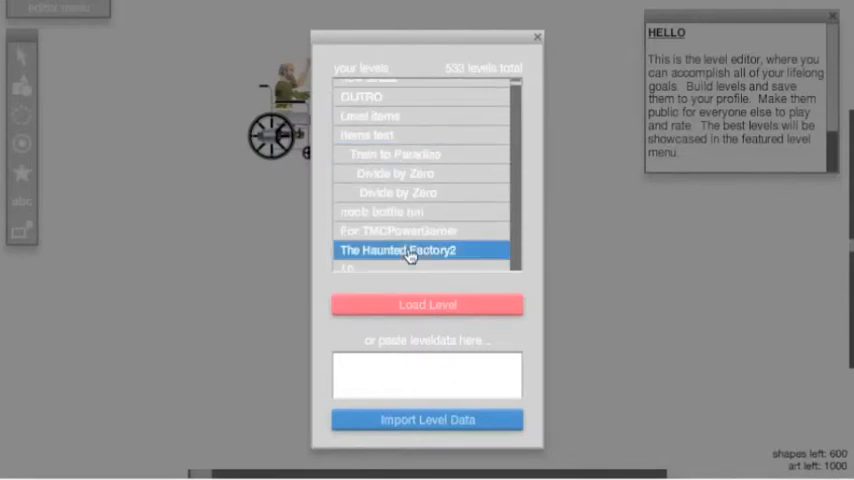
{"action": "left_click", "coordinate": [392, 152]}
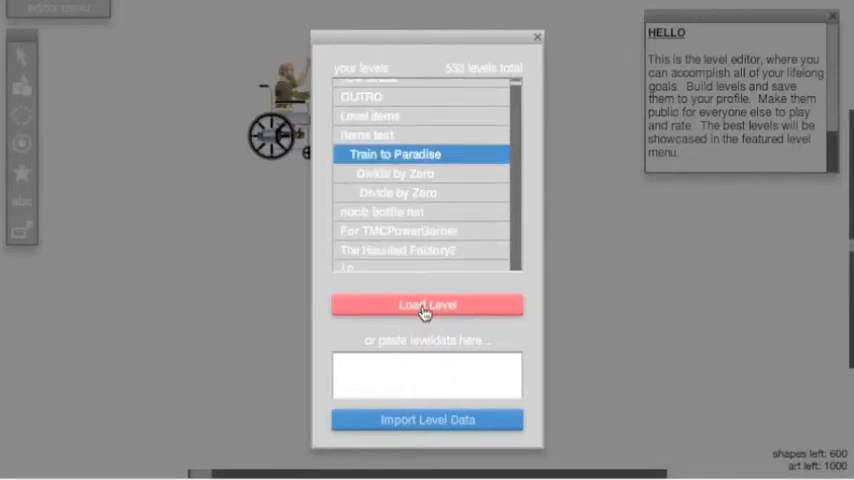
{"action": "left_click", "coordinate": [428, 304]}
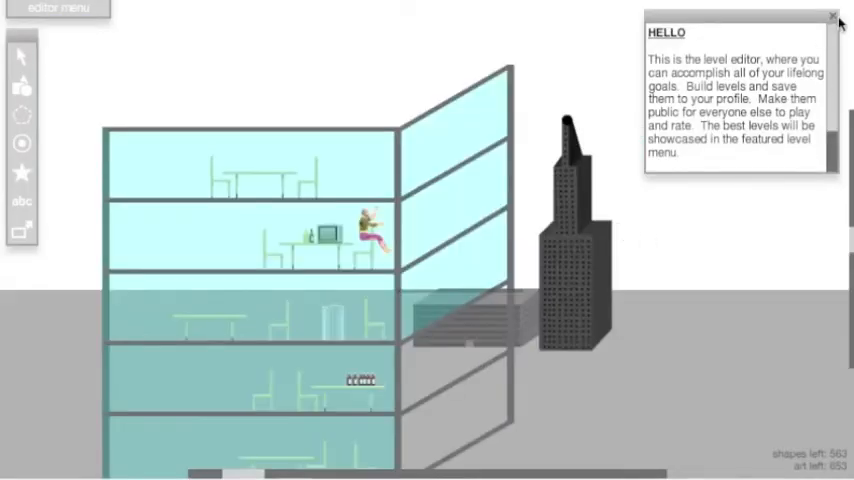
Dismiss the editor's HELLO welcome note to show the Train to Paradise scene fully
{"action": "left_click", "coordinate": [832, 18]}
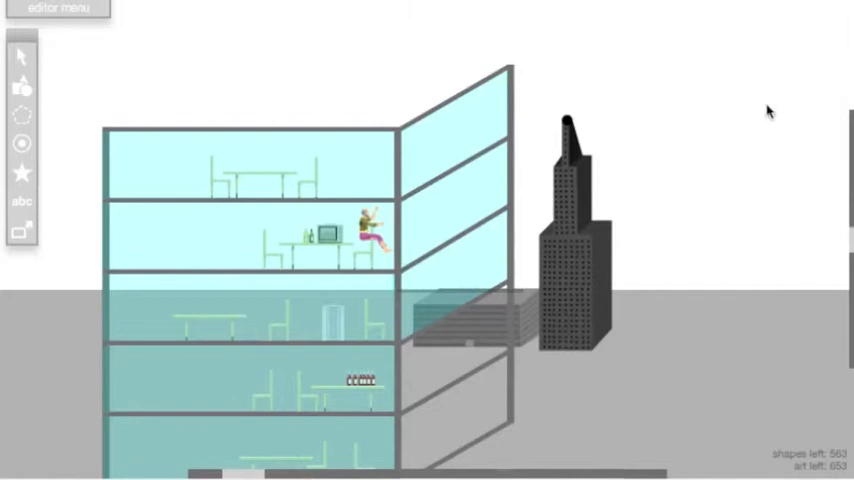
{"action": "mouse_move", "coordinate": [476, 290]}
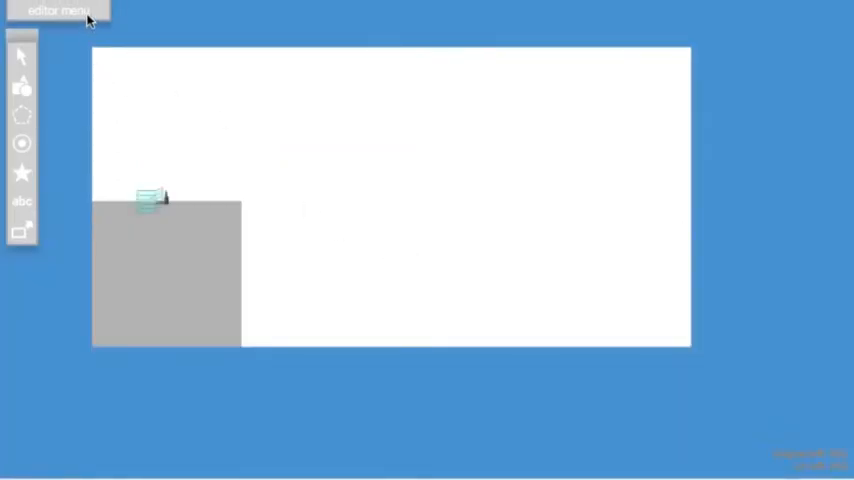
Load another saved level into the editor from the saved-levels dialog
{"action": "left_click", "coordinate": [58, 12]}
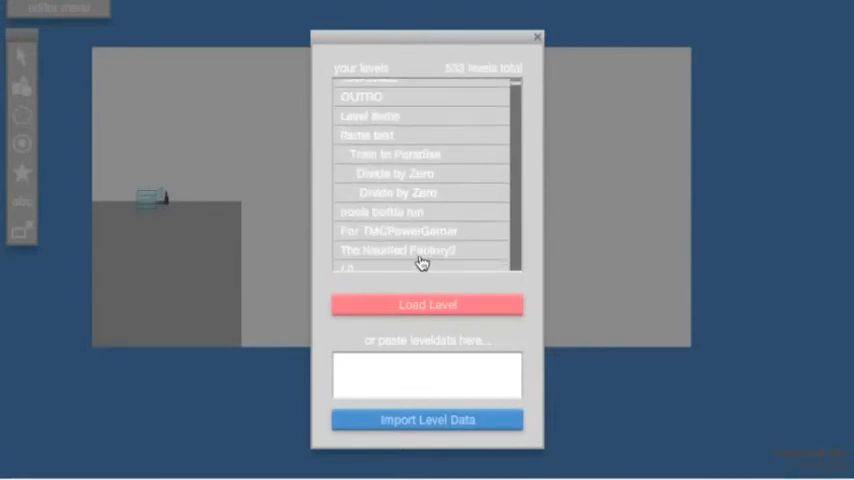
{"action": "left_click", "coordinate": [428, 304]}
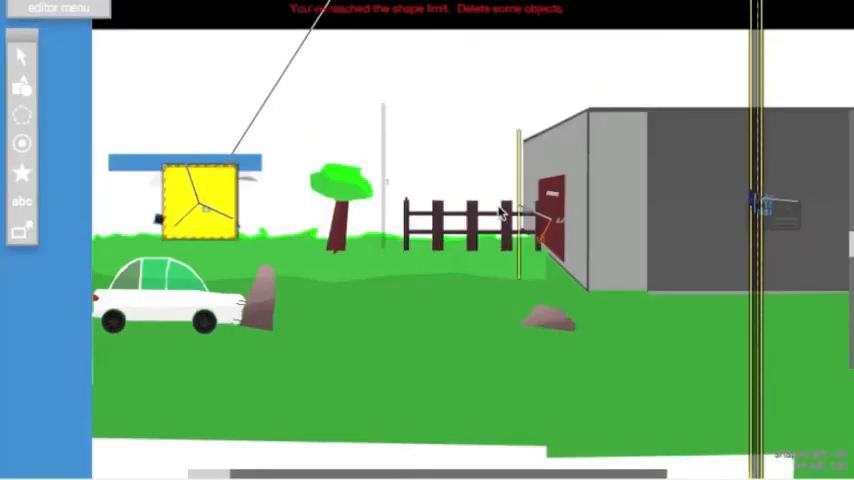
{"action": "mouse_move", "coordinate": [800, 432]}
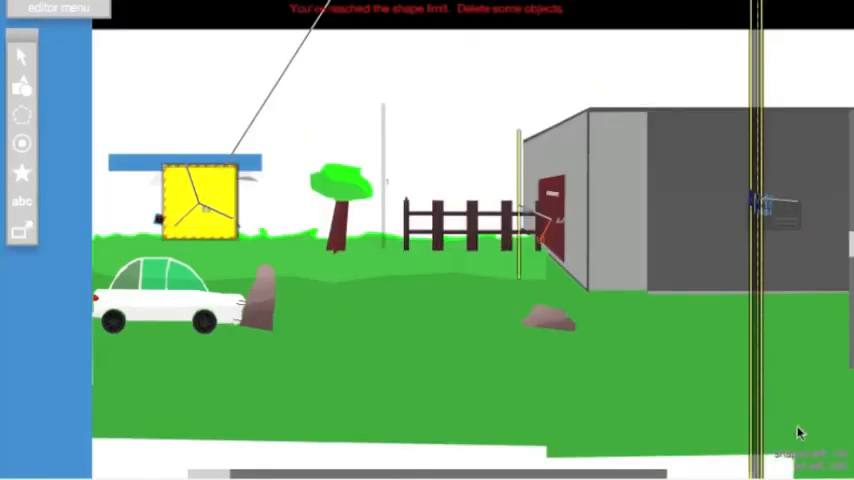
{"action": "mouse_move", "coordinate": [436, 170]}
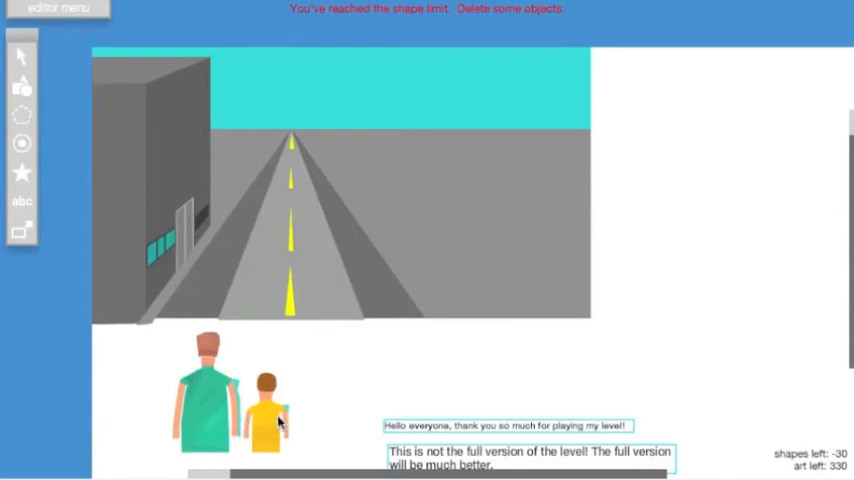
{"action": "mouse_move", "coordinate": [292, 130]}
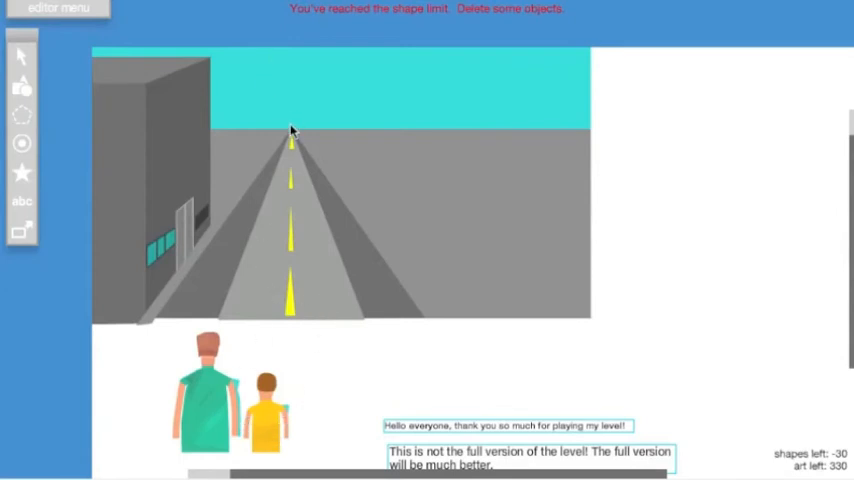
{"action": "mouse_move", "coordinate": [184, 152]}
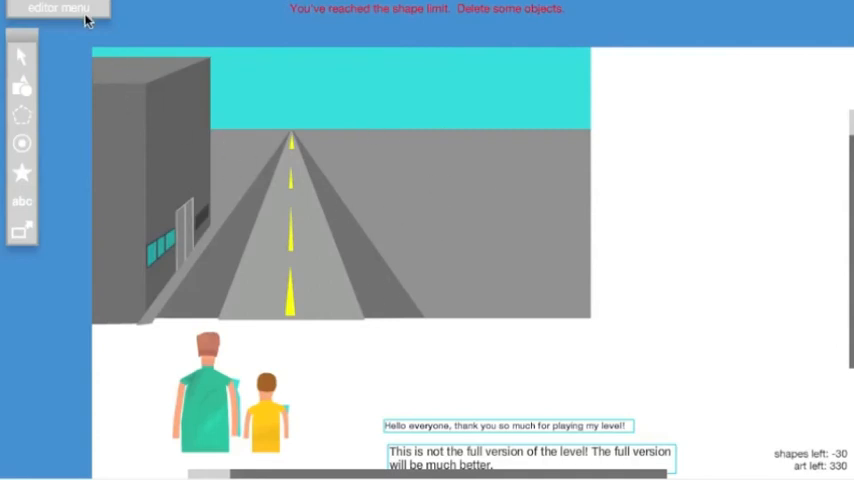
Exit the editor to the main title screen without saving, confirming with Yes
{"action": "left_click", "coordinate": [56, 8]}
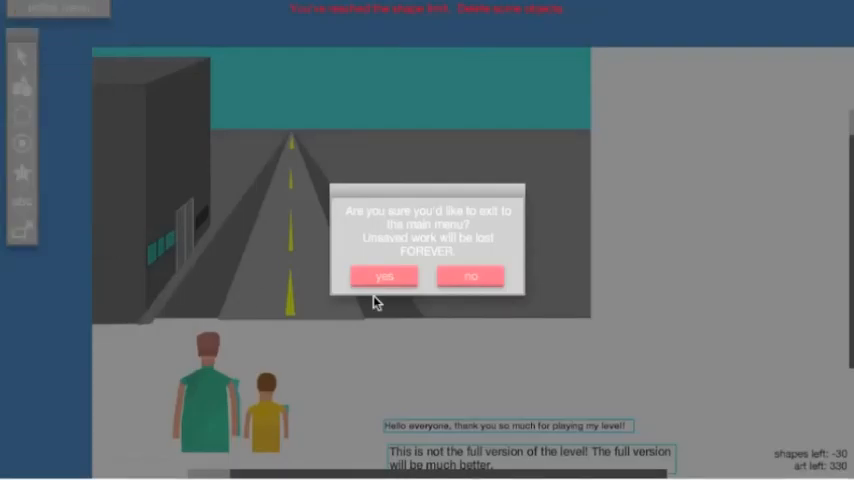
{"action": "left_click", "coordinate": [384, 276]}
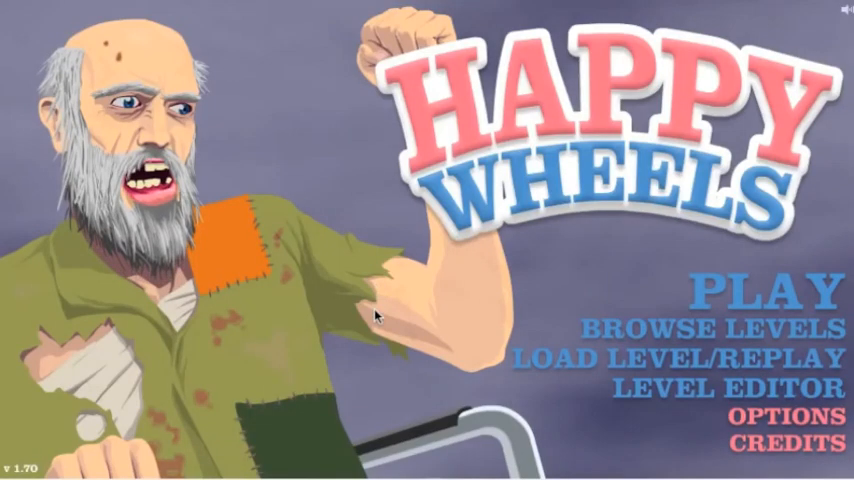